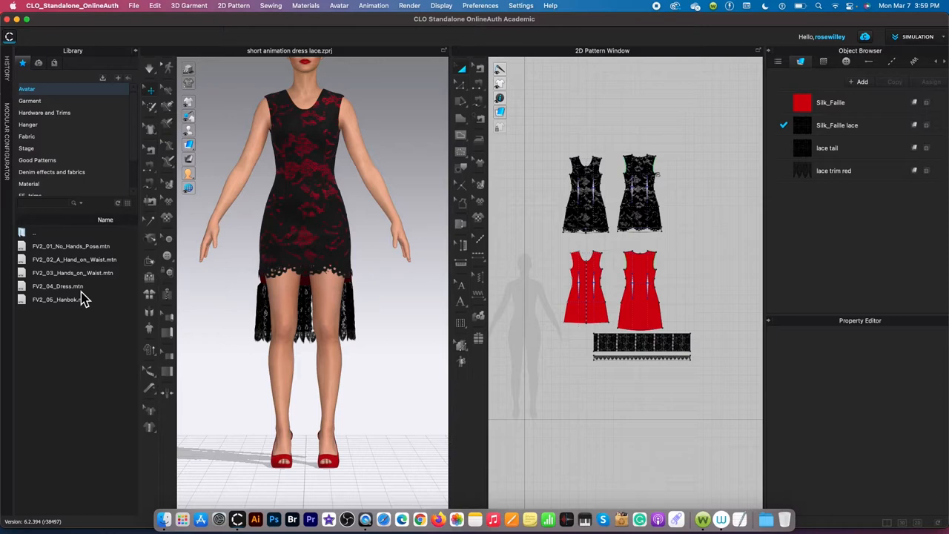
mouse_move(97, 315)
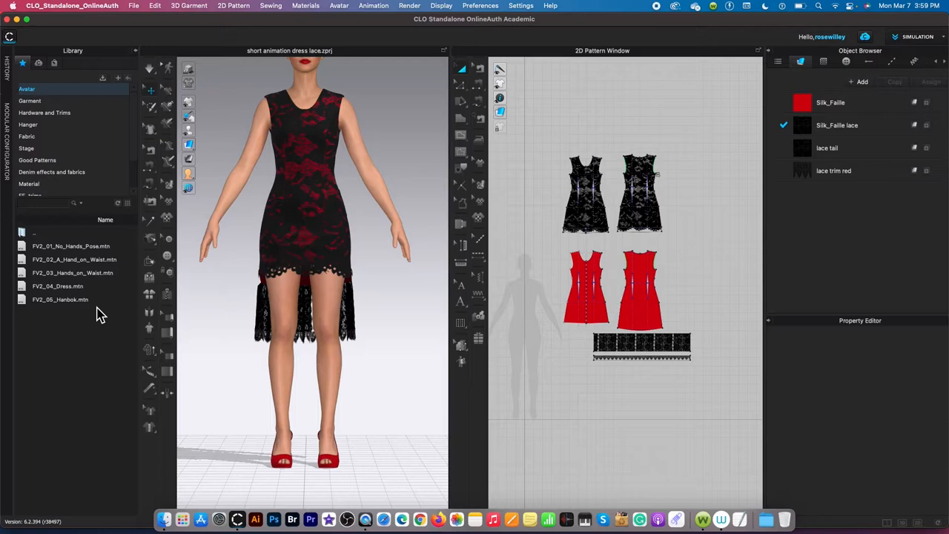
Step: Load the FV2_01_No_Hands_Pose.mtn motion from the Avatar library onto the avatar
left_click(71, 246)
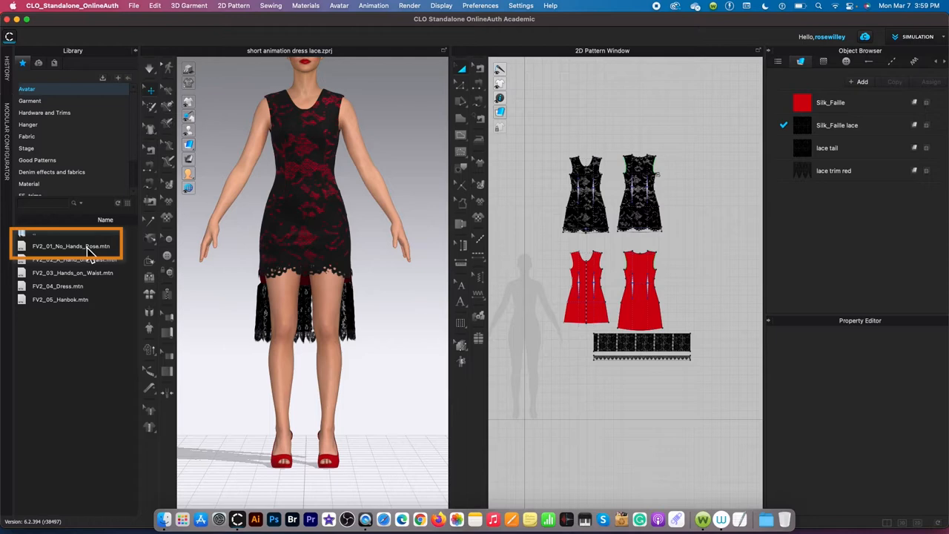
double_click(71, 246)
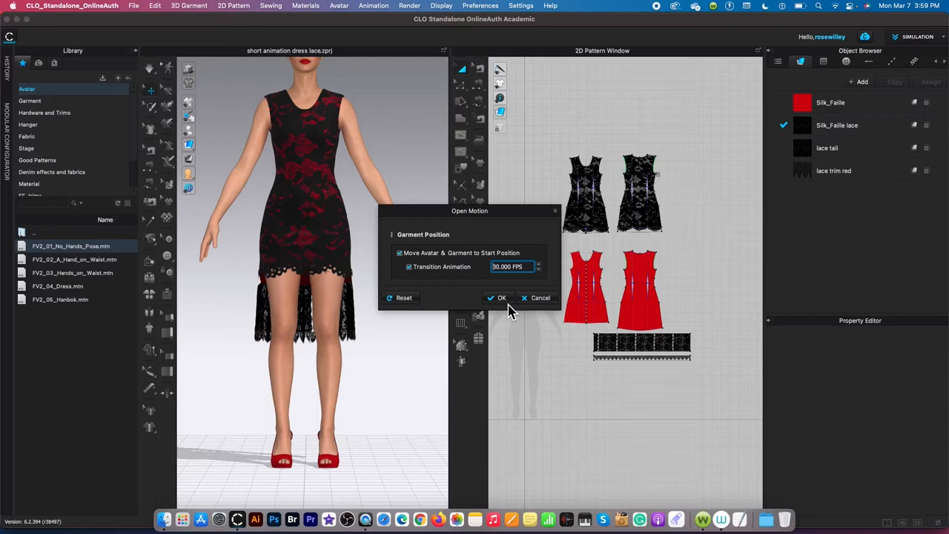
Step: Confirm the motion load and switch the workspace mode to ANIMATION
left_click(497, 296)
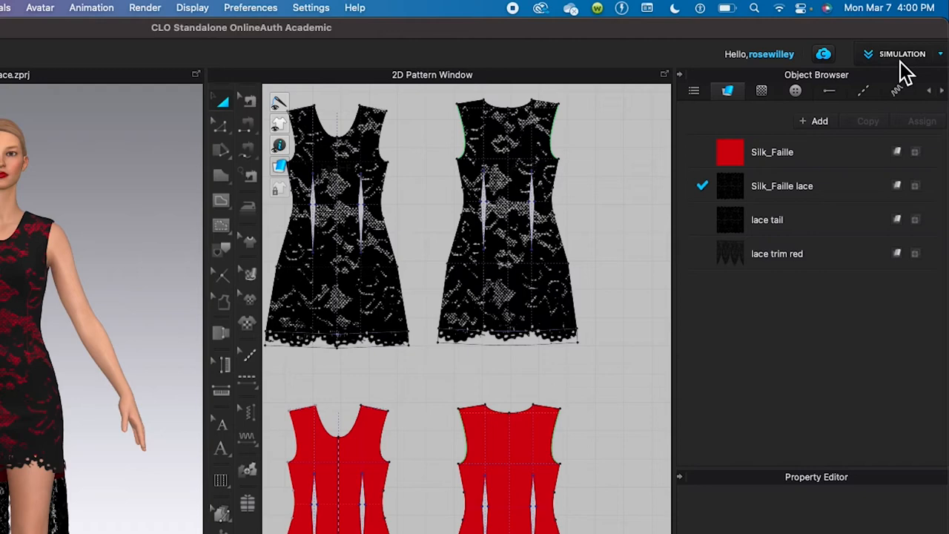
left_click(902, 53)
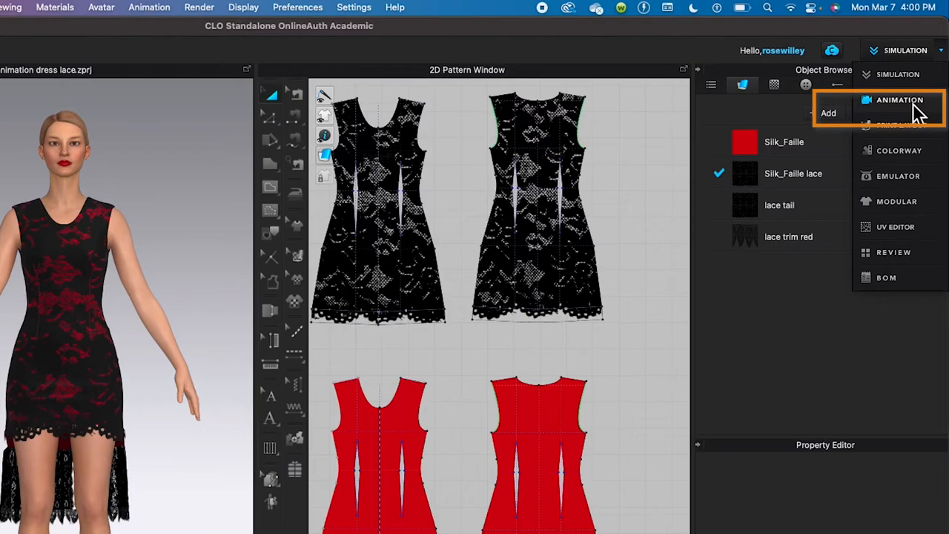
left_click(898, 100)
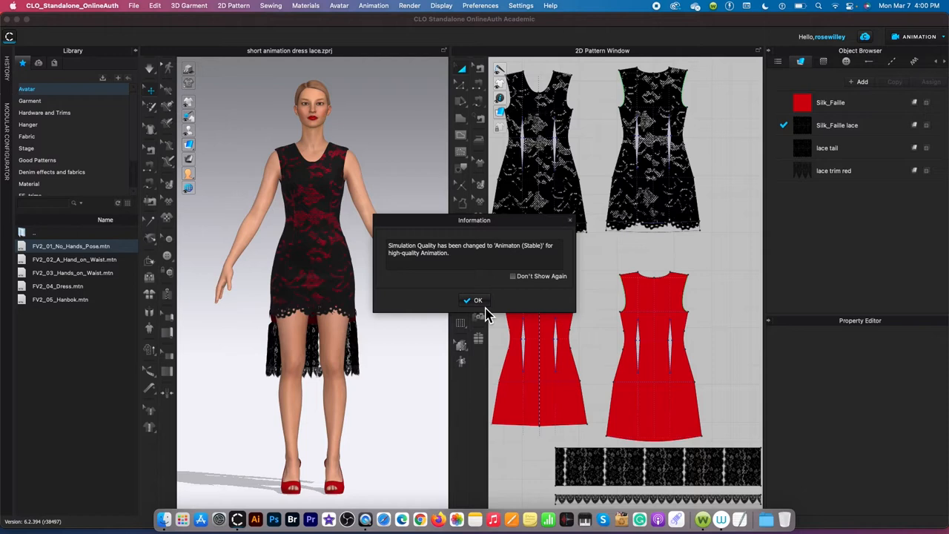
Step: Dismiss the notice, set Simulation Quality to Normal (Default), and reframe the avatar in the 3D view
left_click(478, 300)
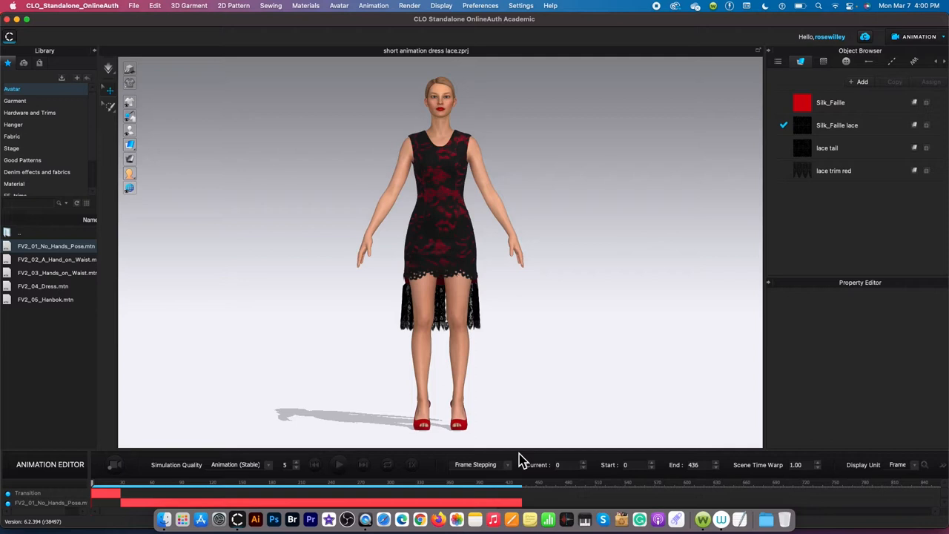
left_click(238, 466)
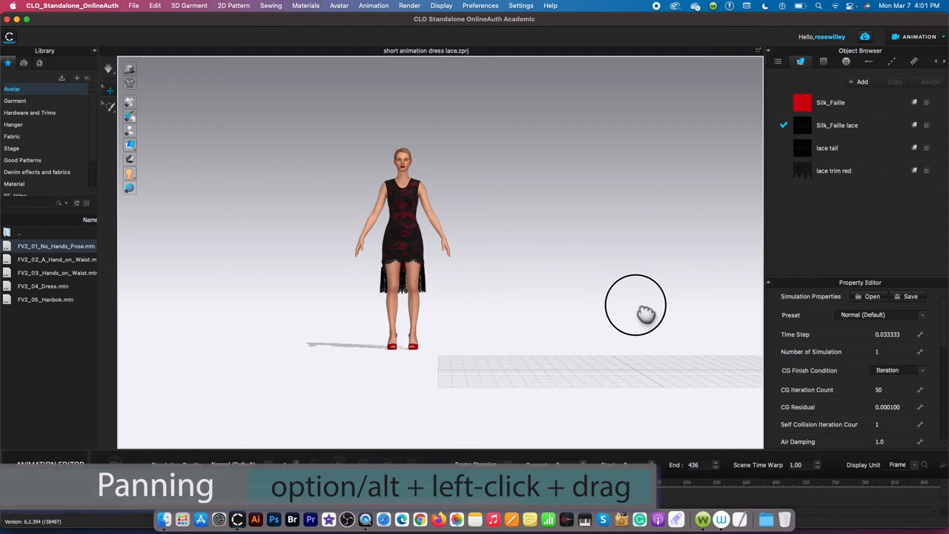
left_click_drag(635, 312, 712, 412)
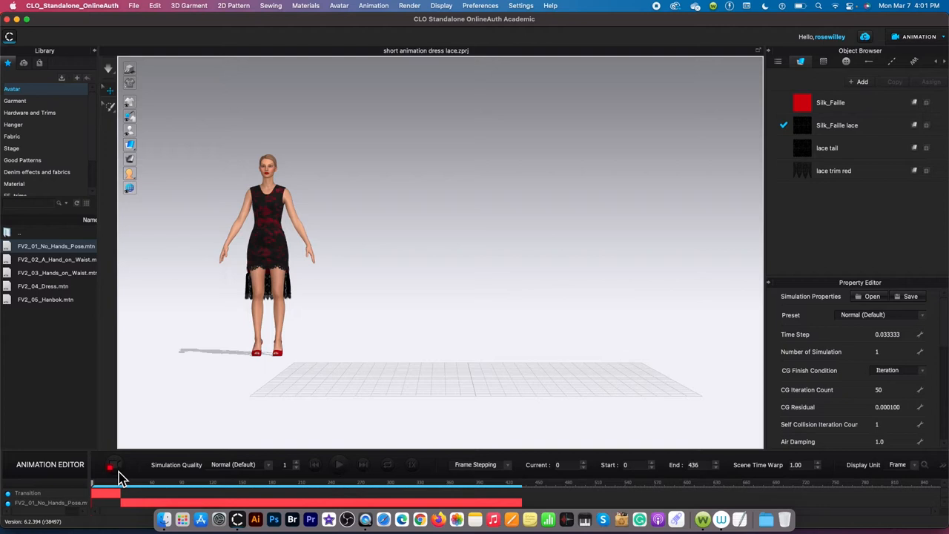
Step: Record the walking animation, scrub through its frames, and rewind to the first frame
left_click(338, 466)
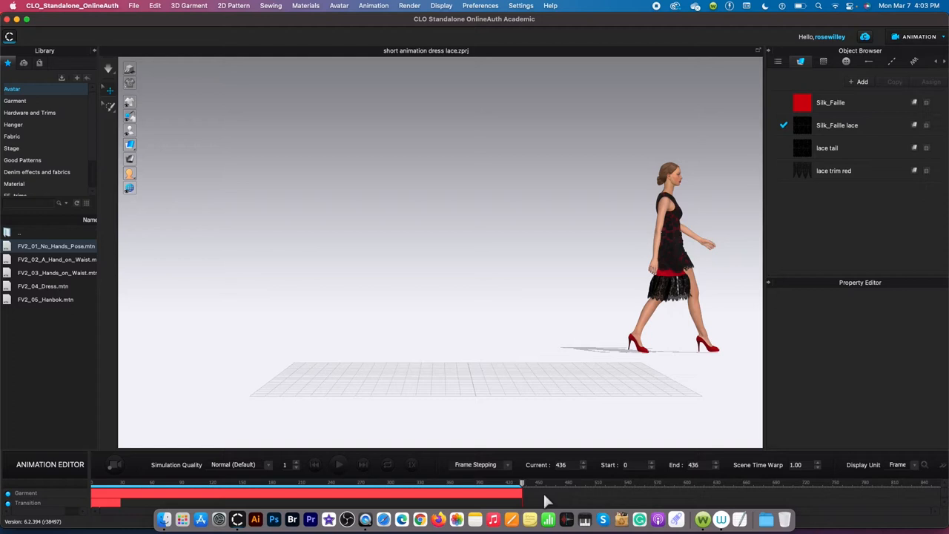
left_click_drag(522, 488, 513, 488)
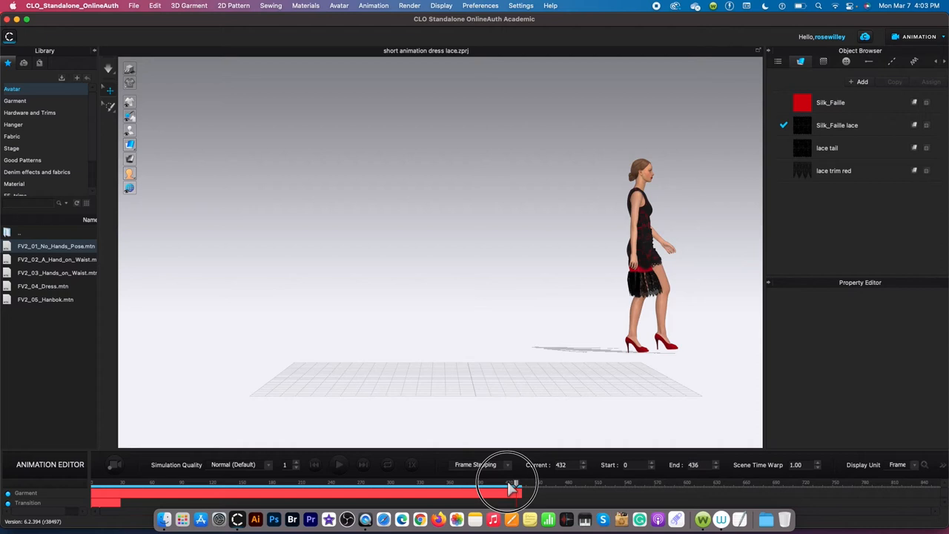
left_click_drag(513, 488, 92, 488)
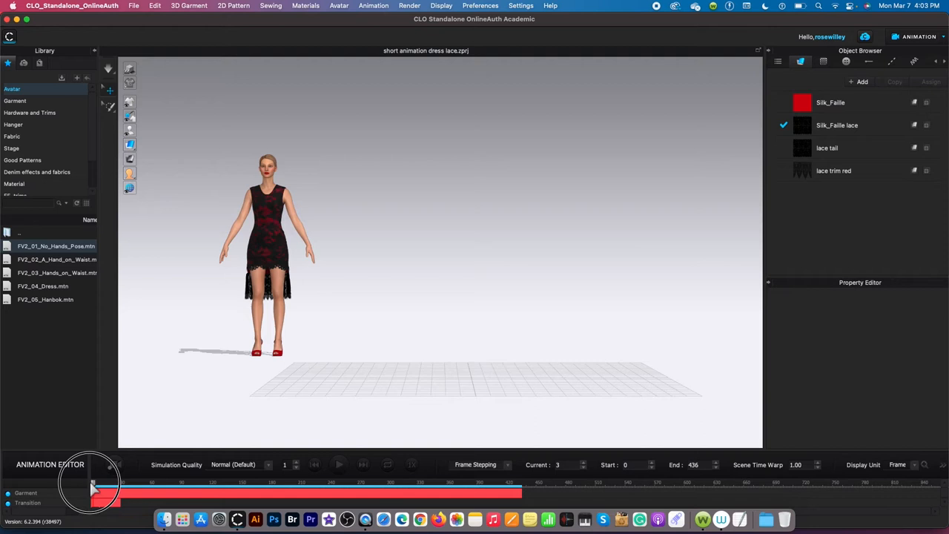
left_click_drag(92, 483, 275, 484)
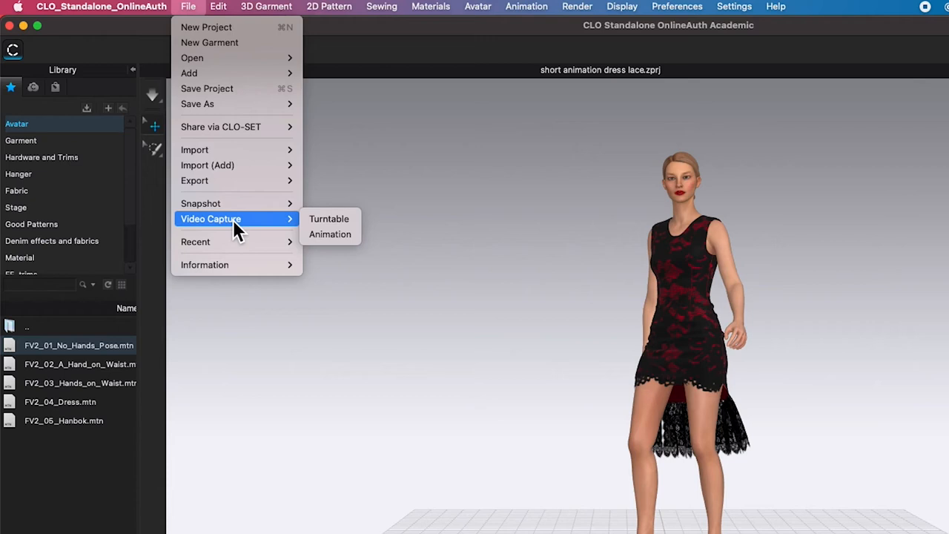
mouse_move(359, 252)
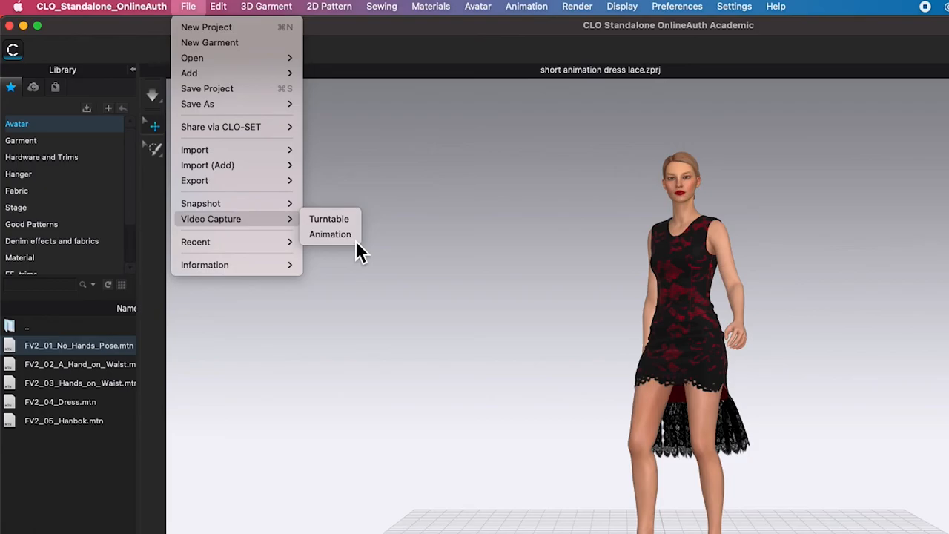
Step: In the Animation video capture settings, enter a custom video size of 1920 by 1080 pixels
left_click(329, 235)
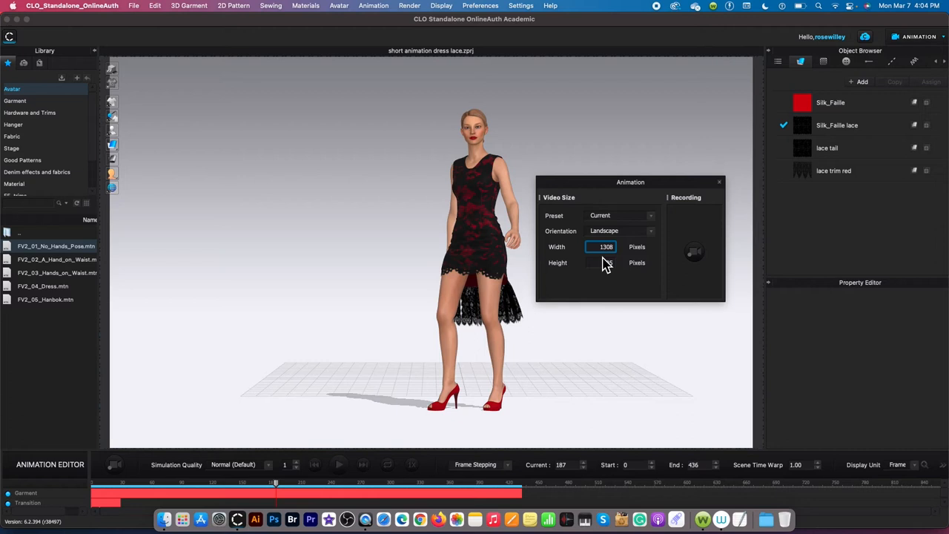
left_click(608, 262)
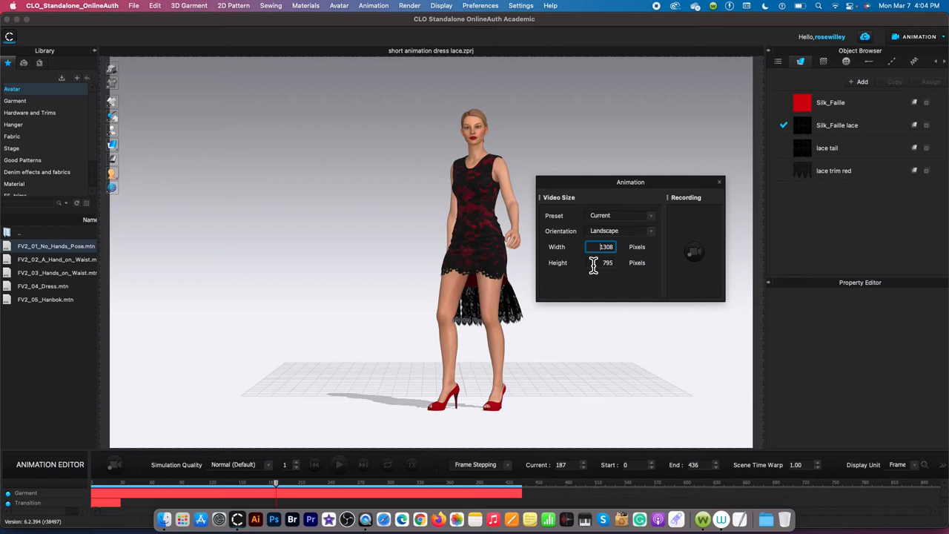
type("192")
left_click(600, 263)
type("1080")
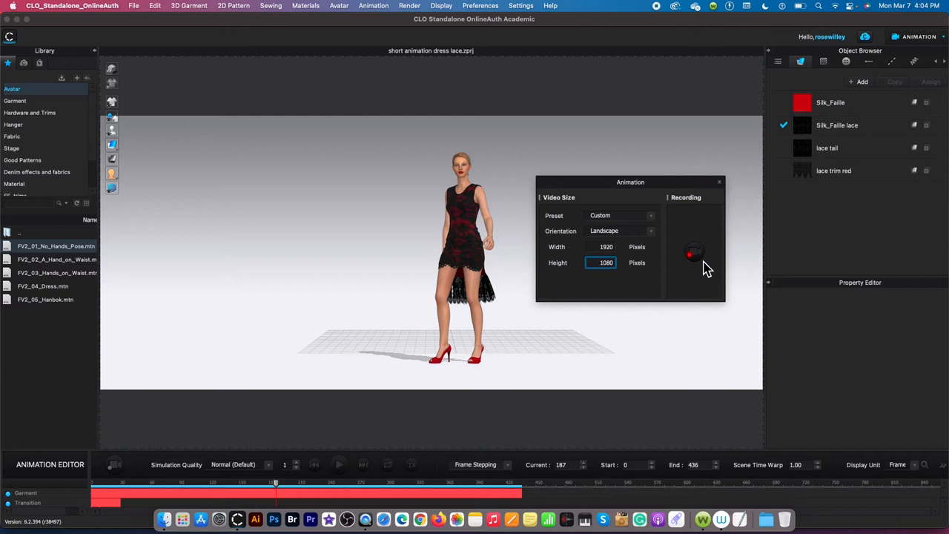
Step: Capture the walk as video and stop when it finishes, about 14.5 seconds
left_click(693, 255)
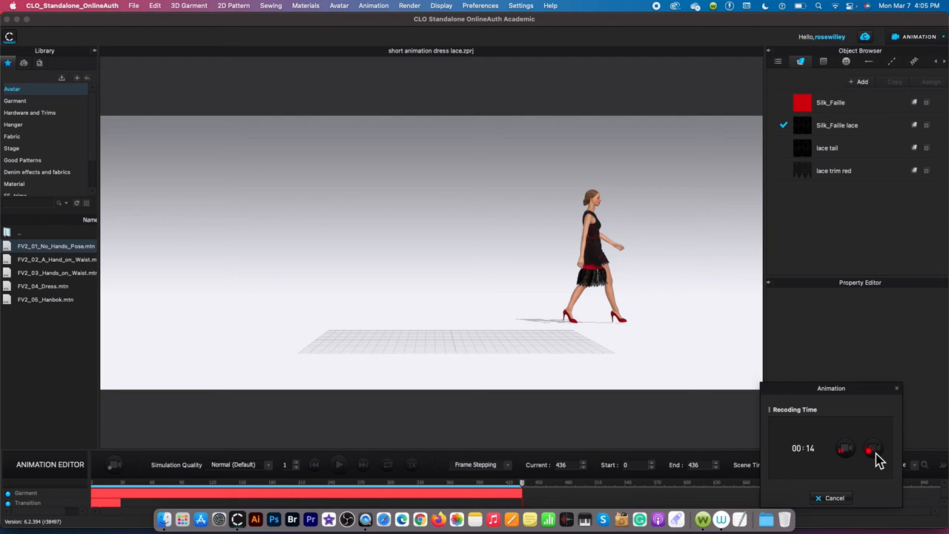
left_click(872, 448)
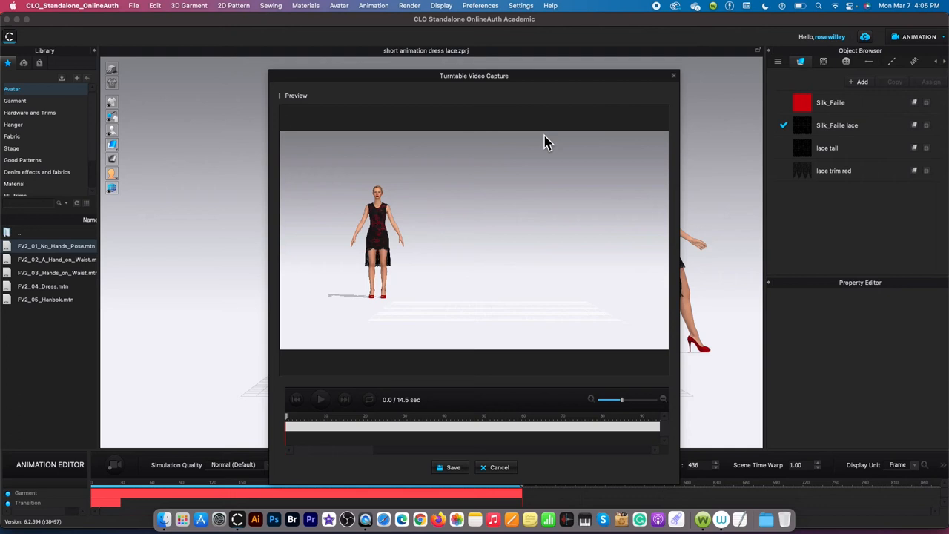
mouse_move(433, 347)
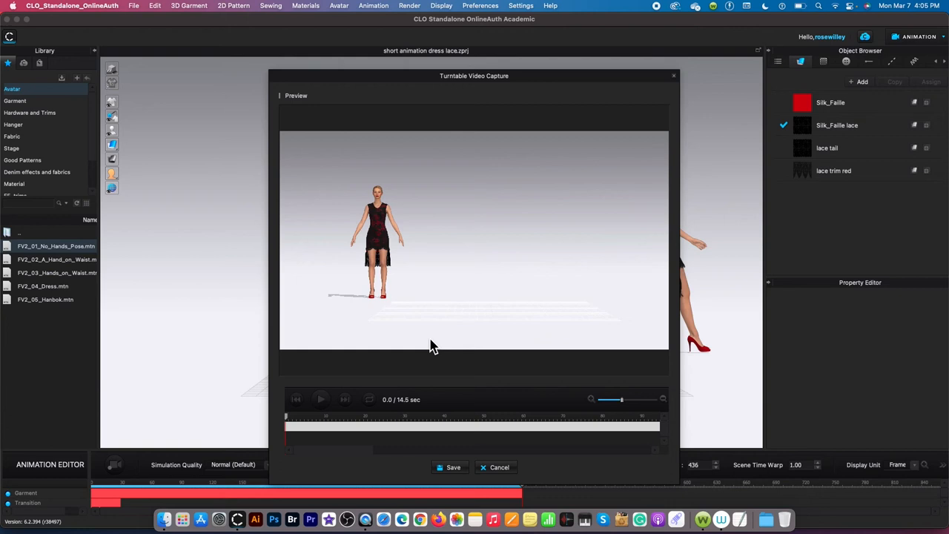
Step: Play back the captured video preview and choose to save it
left_click(321, 399)
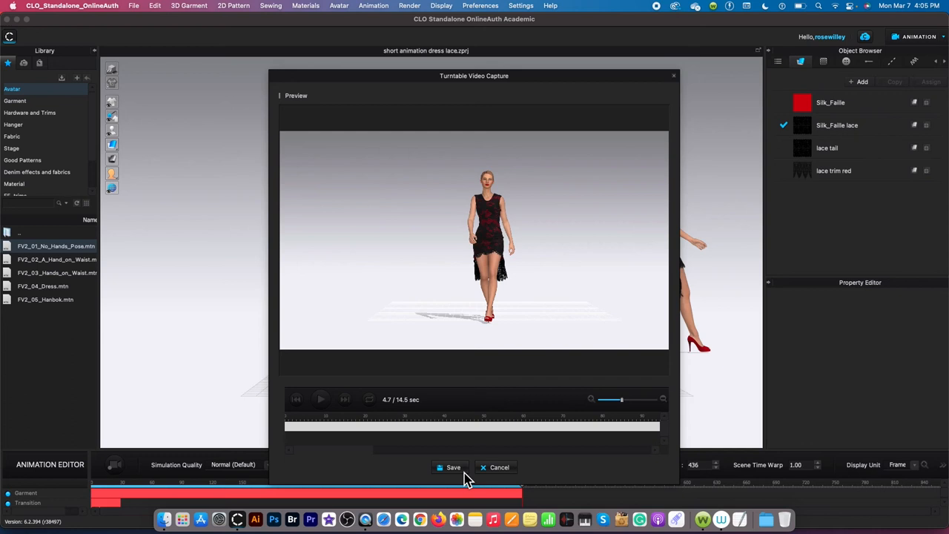
left_click(454, 467)
type("Short dress with lace")
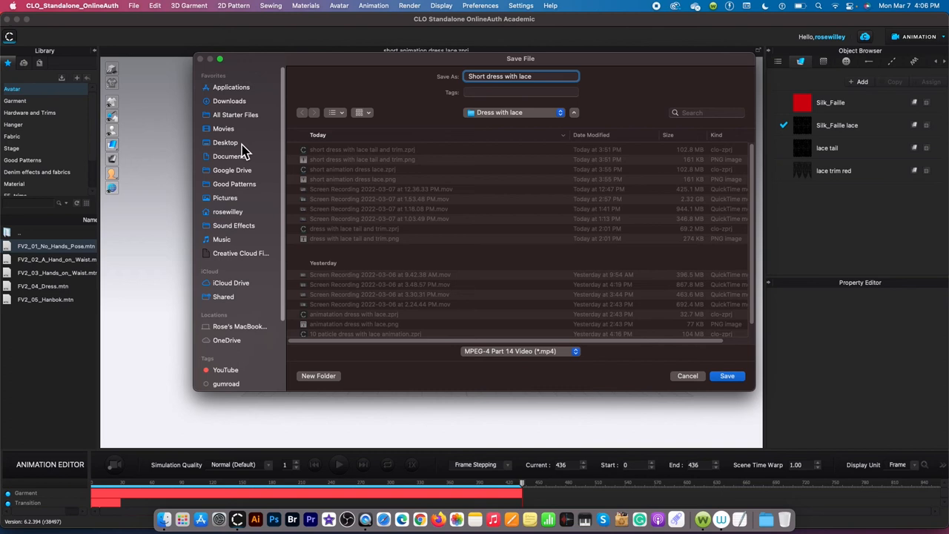
Step: Save the video to the Desktop as 'Short dress with lace' in MPEG-4 format
left_click(225, 142)
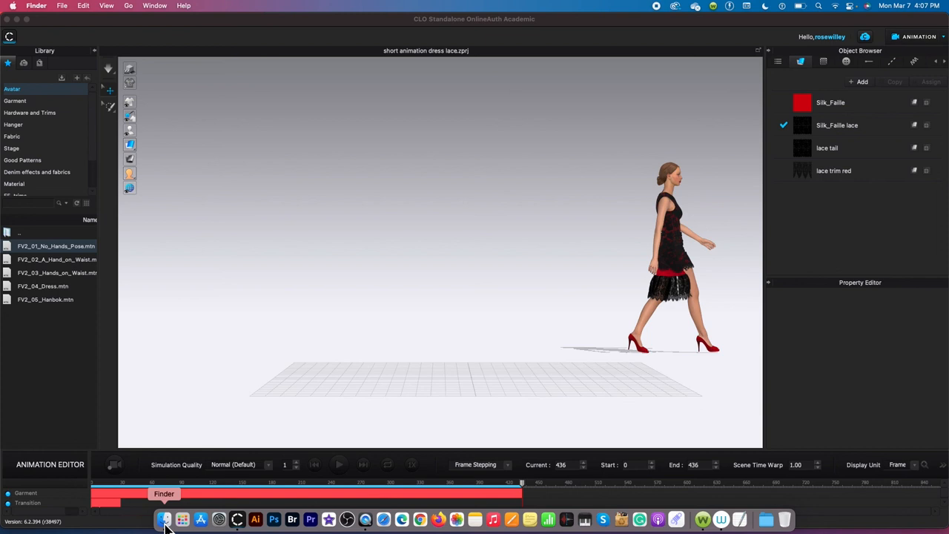
Step: Show the Desktop in Finder with the saved Short dress with lace.mp4 file
left_click(163, 519)
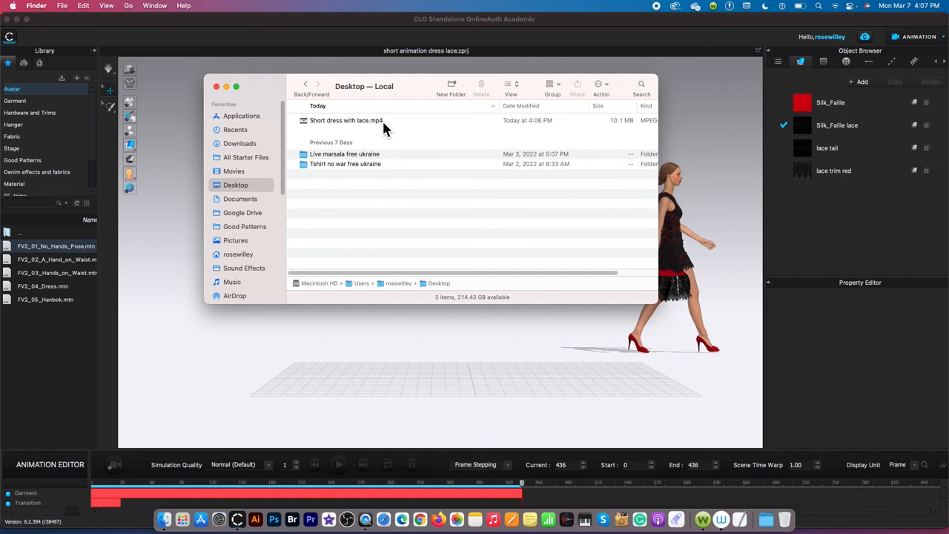